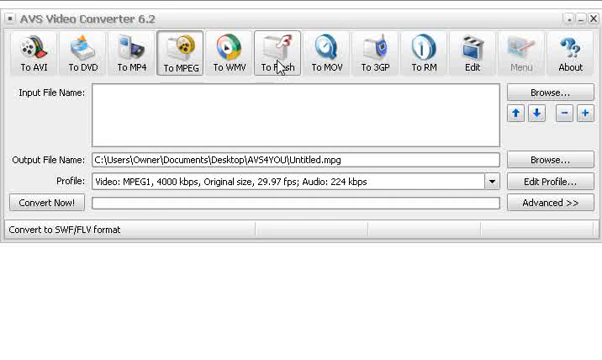
- Switch the output format to Flash, using the SWF Best Quality profile and Untitled.swf
click(279, 55)
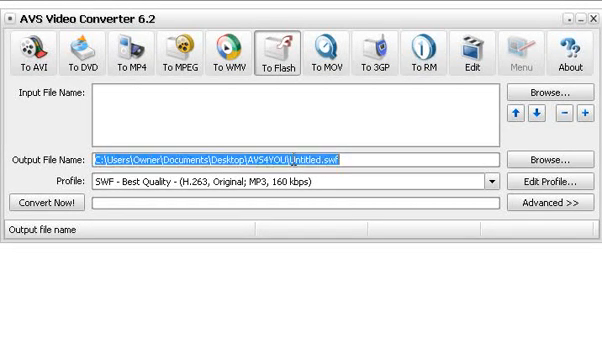
- Rename the output file from Untitled to VideoFLASHFormat.swf, then browse for the input video
double_click(310, 158)
text(Vid)
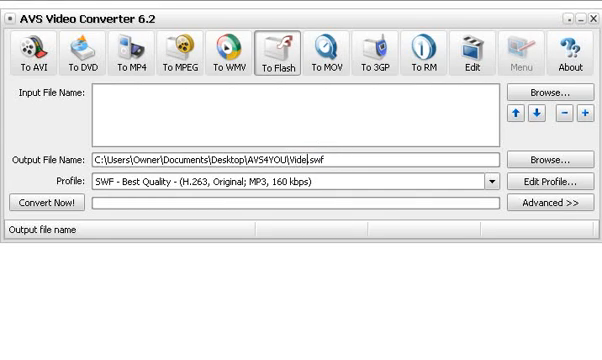
text(oFLASHF)
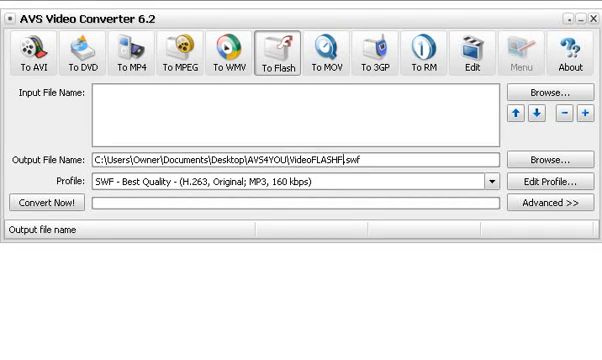
text(ormat)
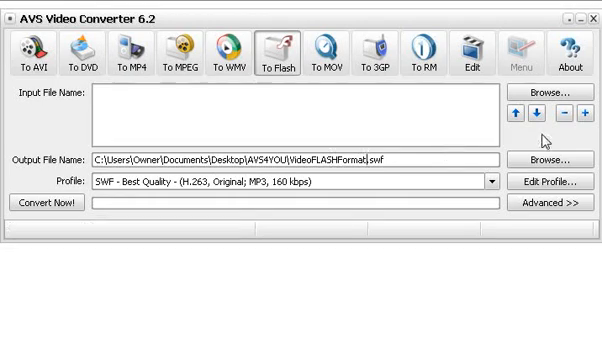
click(560, 96)
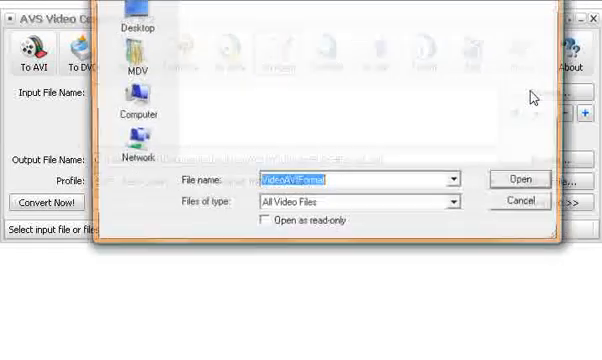
- Load VideoAVIFormat.avi as the input and convert it to VideoFLASHFormat.swf
click(518, 179)
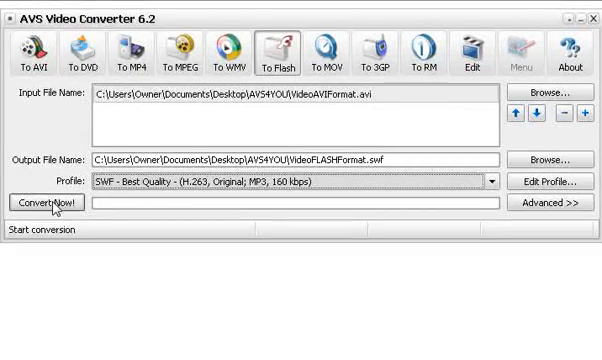
click(40, 202)
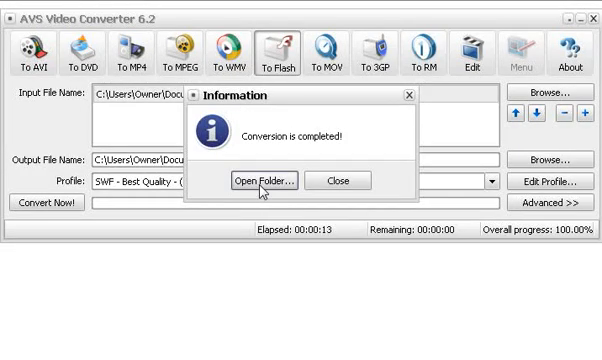
- Show the AVS4YOU output folder with the 2,168 KB VideoFLASHFormat.swf beside the AVI
click(264, 181)
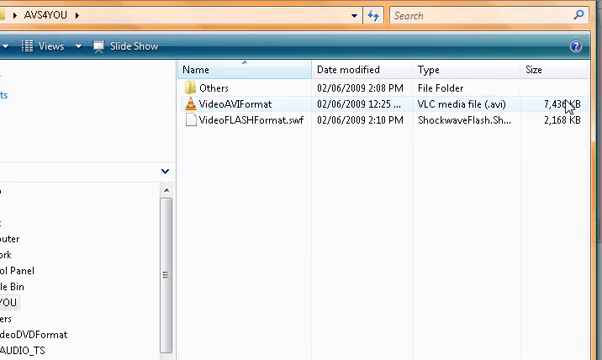
mouse_move(300, 142)
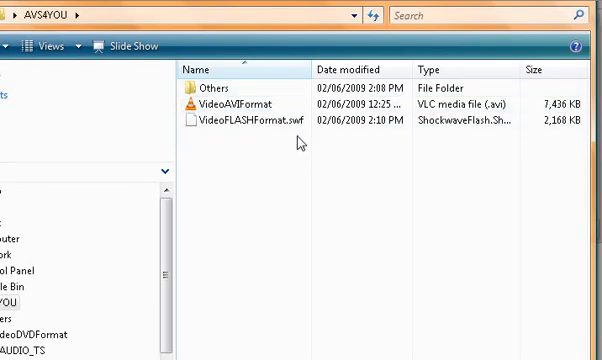